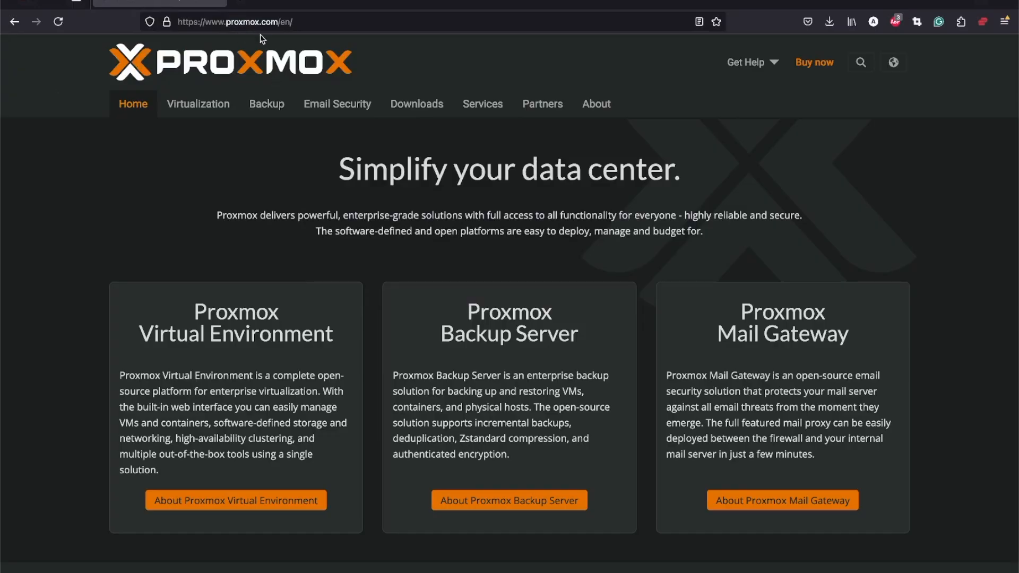
Browse the Proxmox site to Downloads and download the Proxmox VE 8.2 ISO installer
scroll(down, 3)
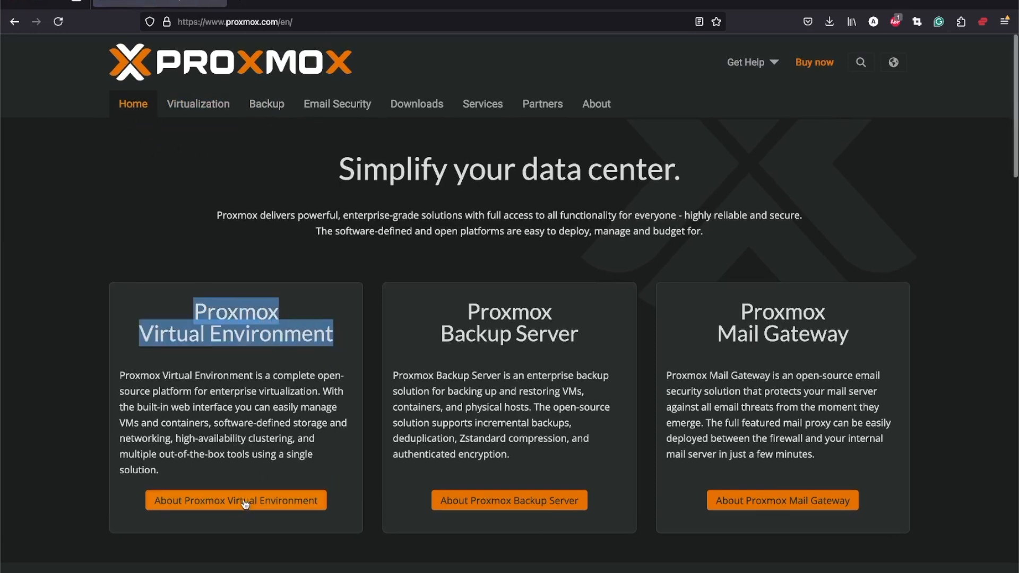
click(235, 500)
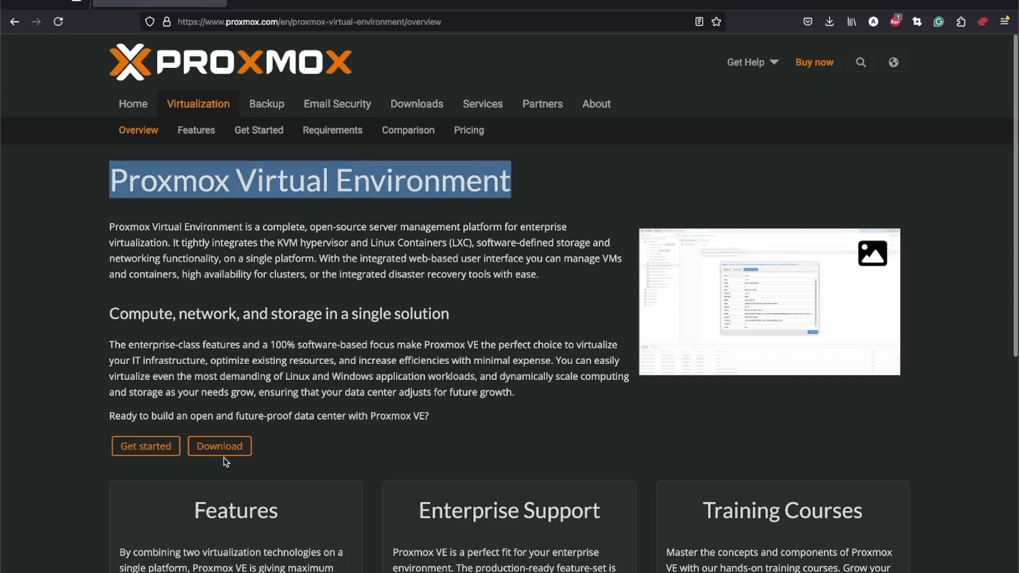
click(220, 446)
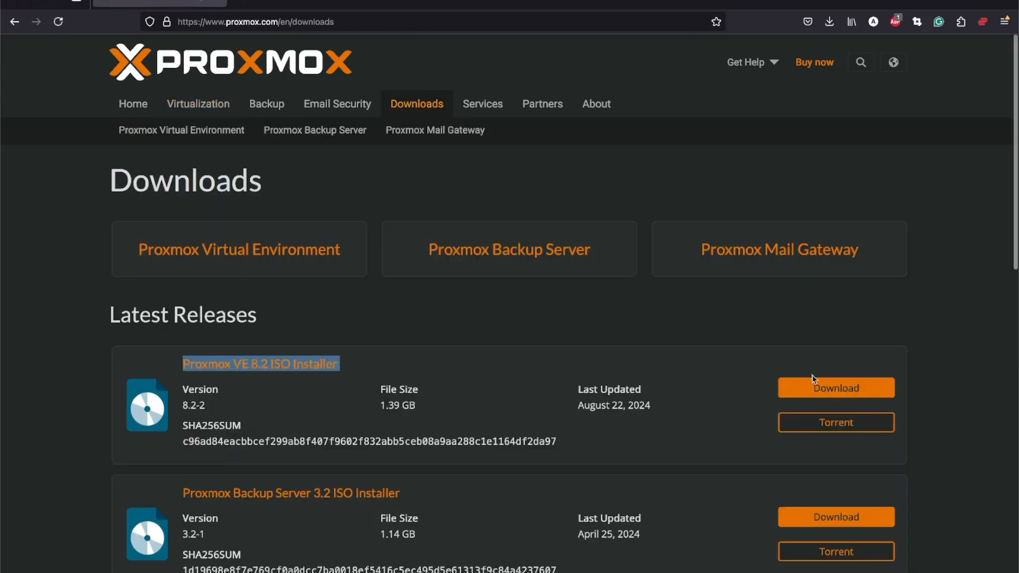
click(836, 388)
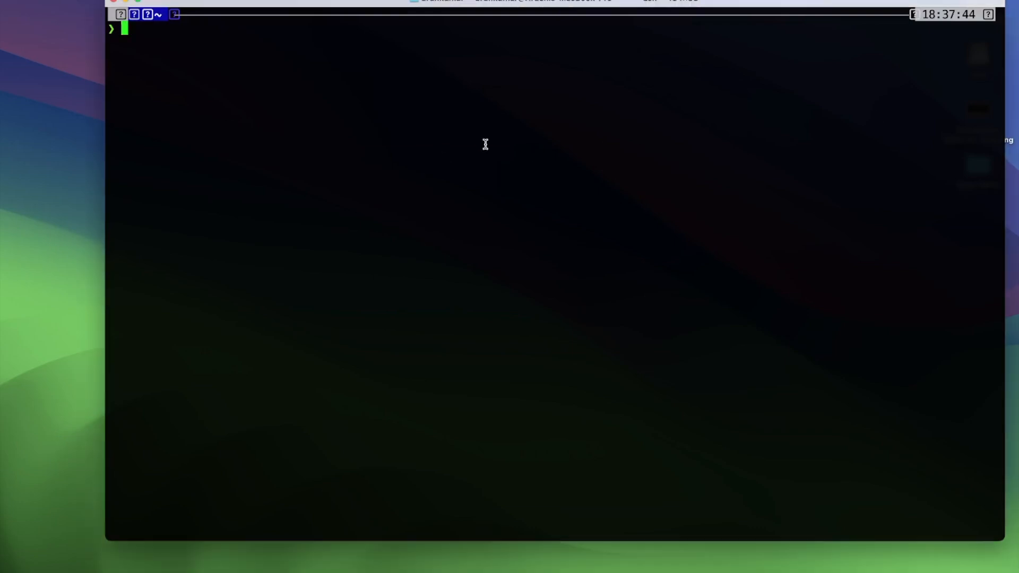
List disks to identify the 15.4 GB external disk2, then unmount it with sudo
text(diskutil list)
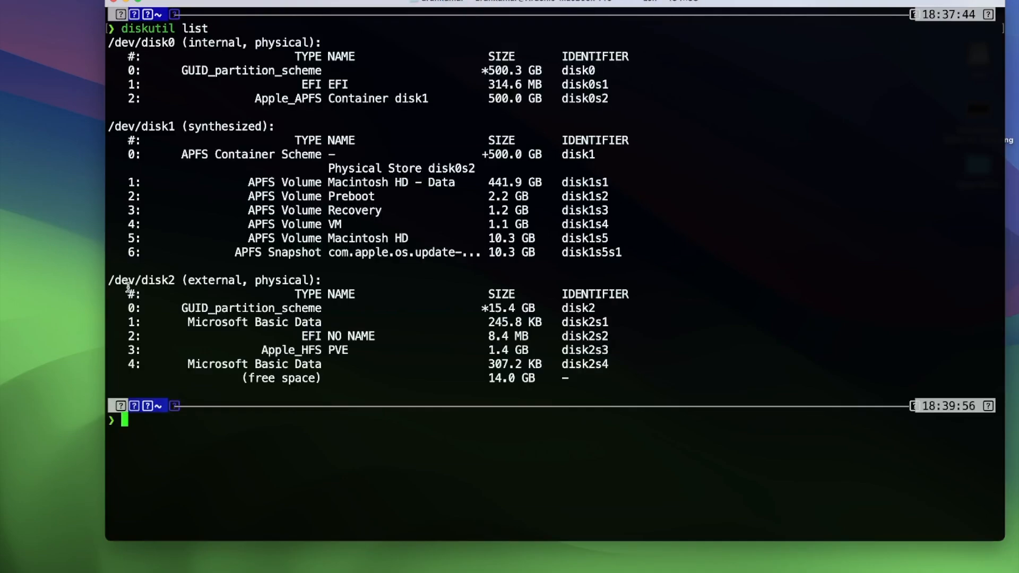
double_click(214, 280)
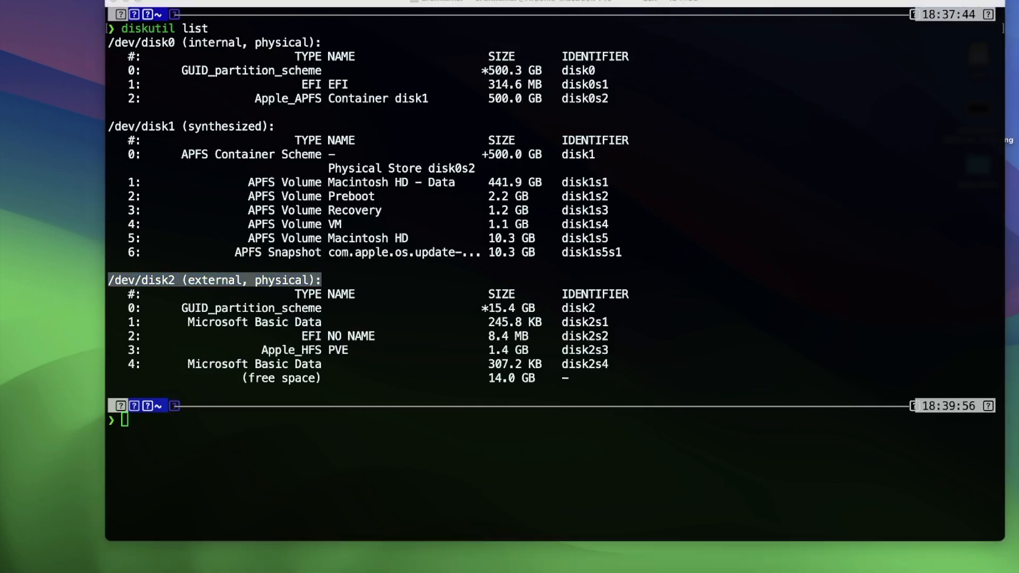
text(sudo port install putty)
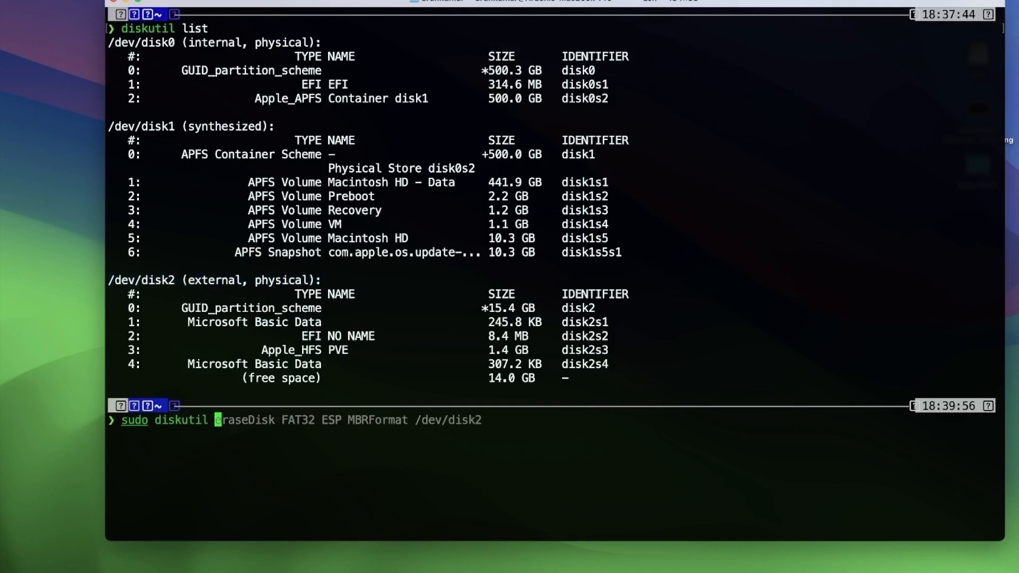
text(unmountDisk /dev/disk2)
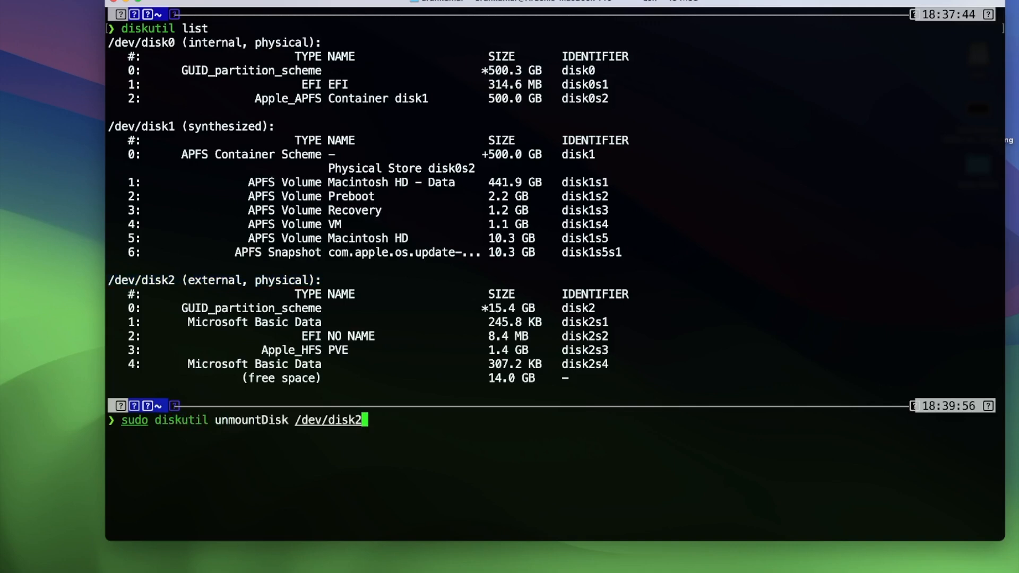
mouse_move(179, 280)
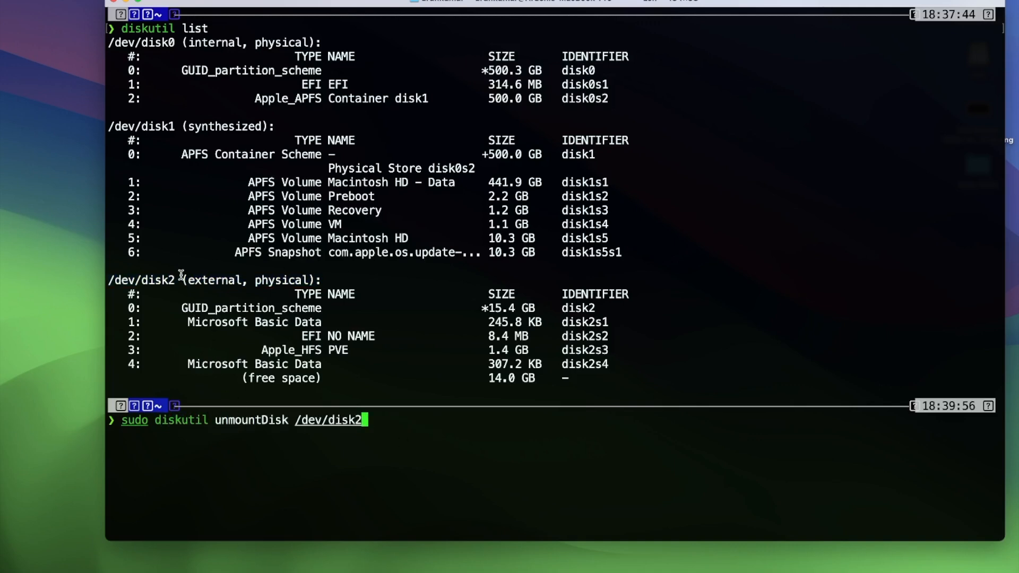
double_click(141, 280)
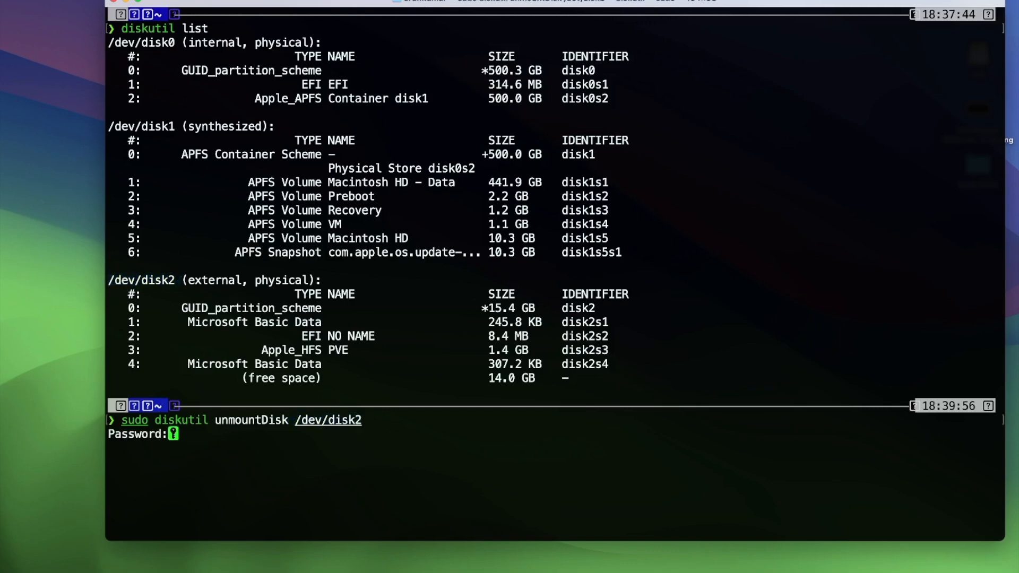
key(Return)
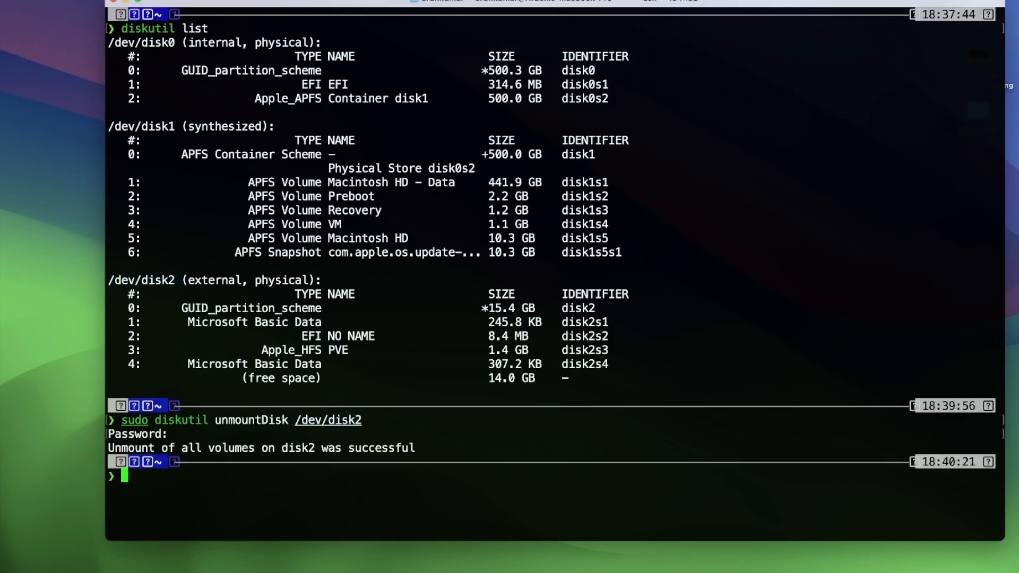
Enter the zero-fill command sudo dd if=/dev/zero of=/dev/disk2 bs=1m count=10
drag(282, 448, 414, 448)
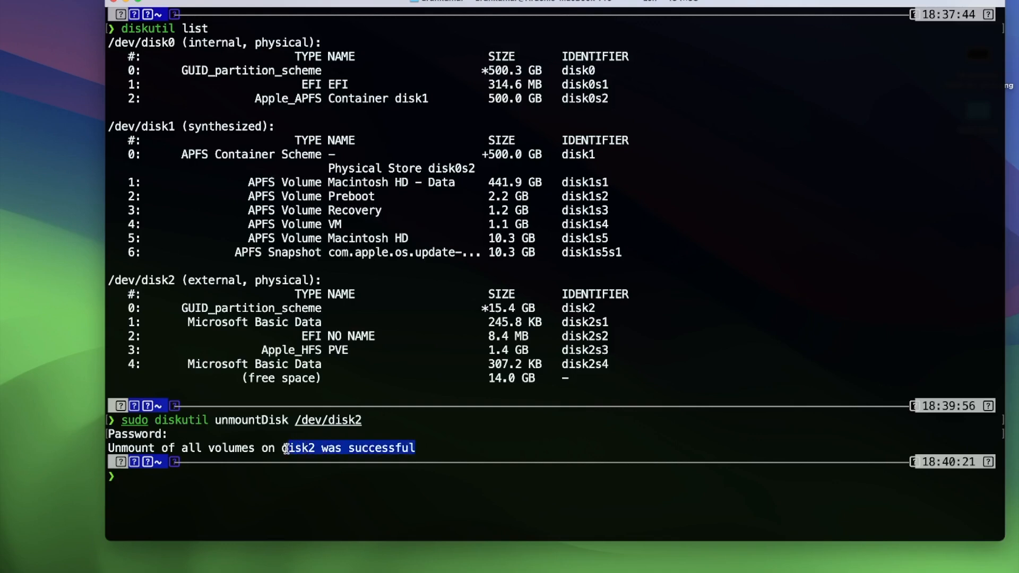
click(227, 482)
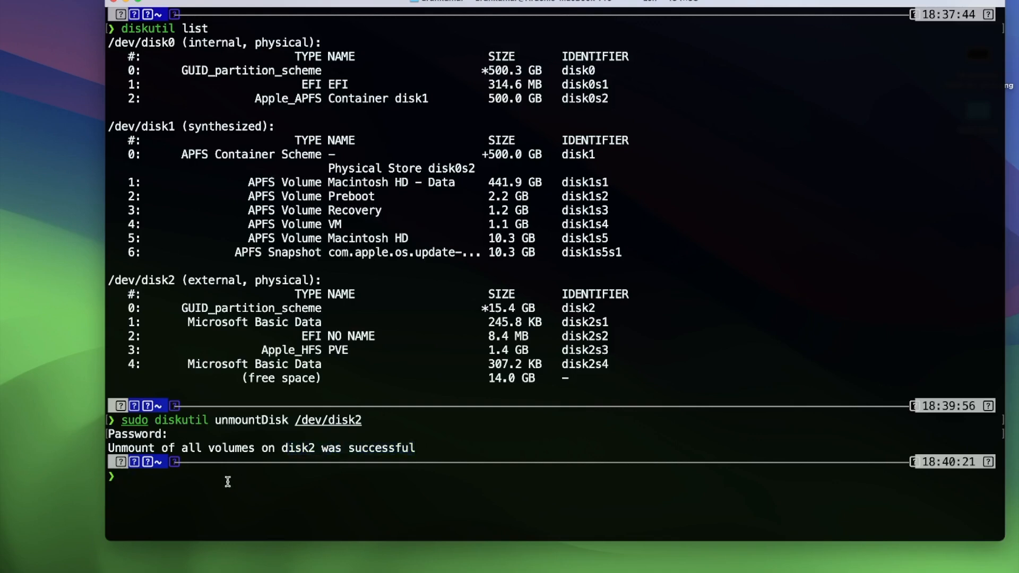
text(sudo dd if=/dev/zero of=/dev/disk2 bs=1m count=10)
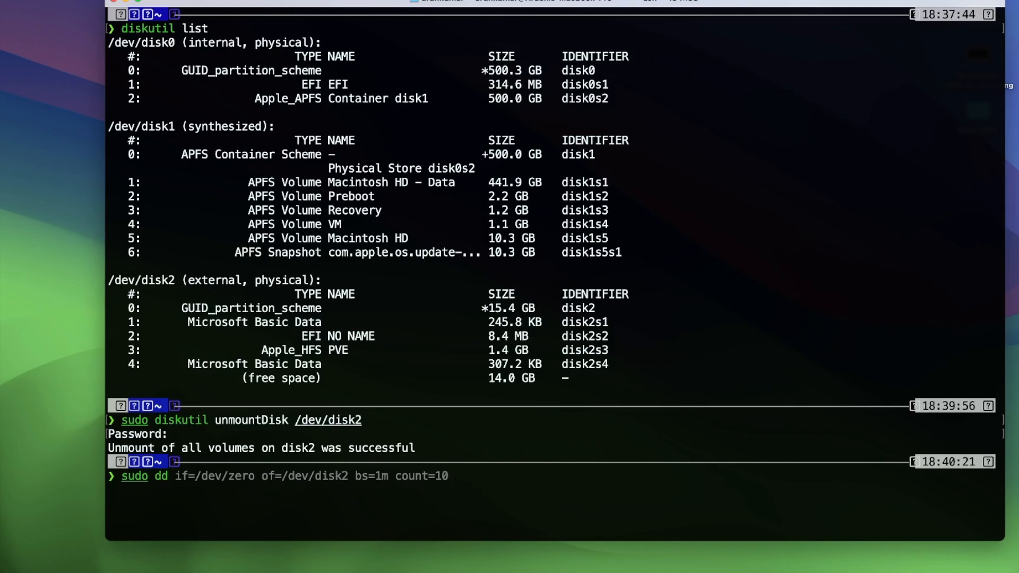
mouse_move(227, 484)
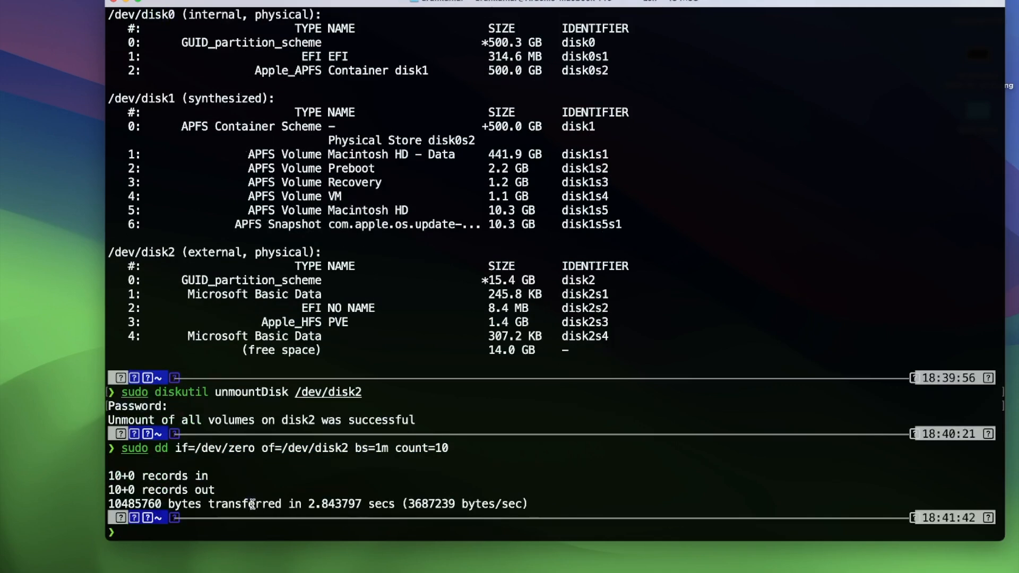
Highlight the zero-fill result reporting 10485760 bytes transferred
drag(247, 504, 520, 504)
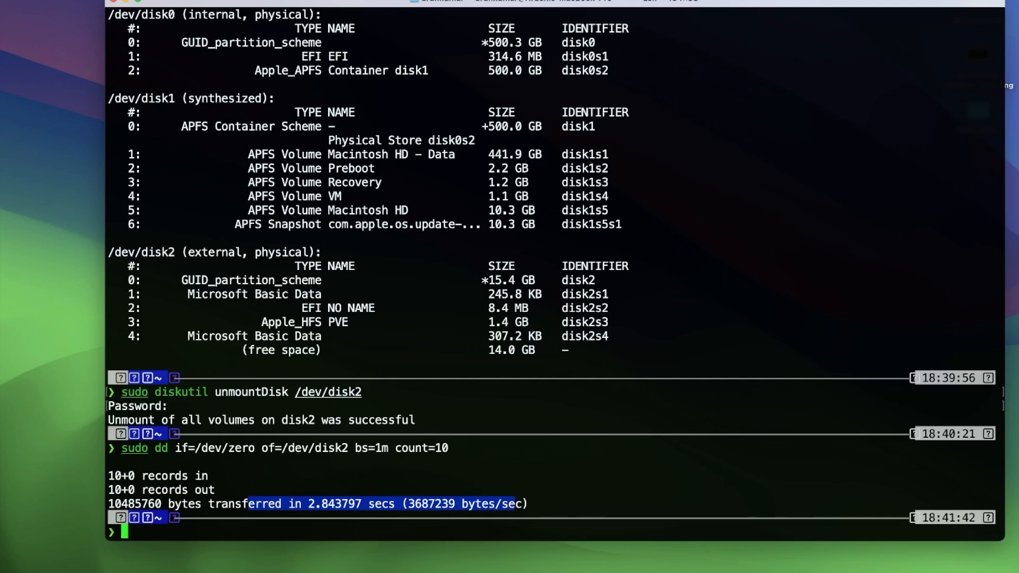
mouse_move(417, 467)
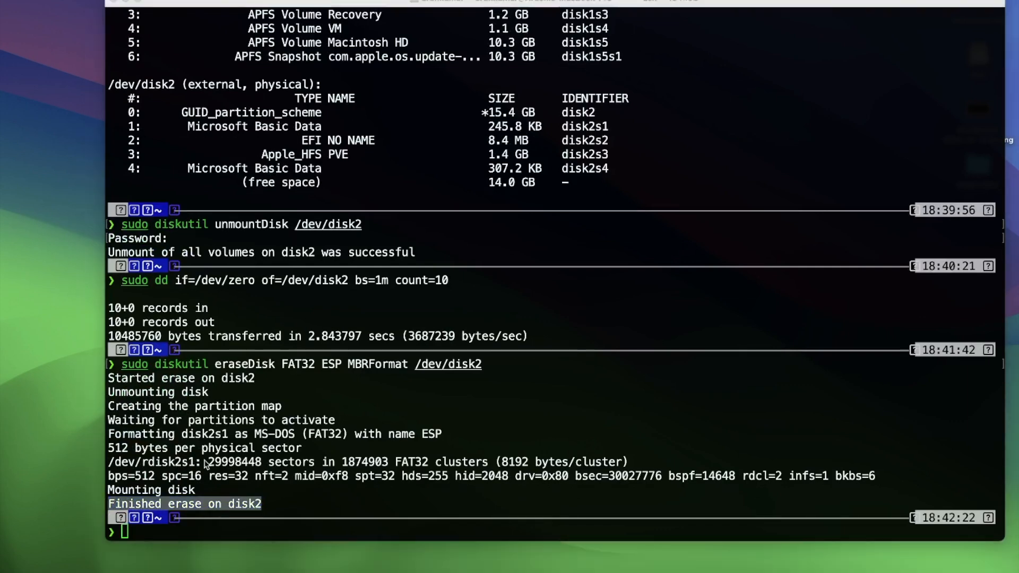
Re-list disks to confirm disk2 is one 15.4 GB DOS_FAT_32 partition named ESP
text(diskutil list)
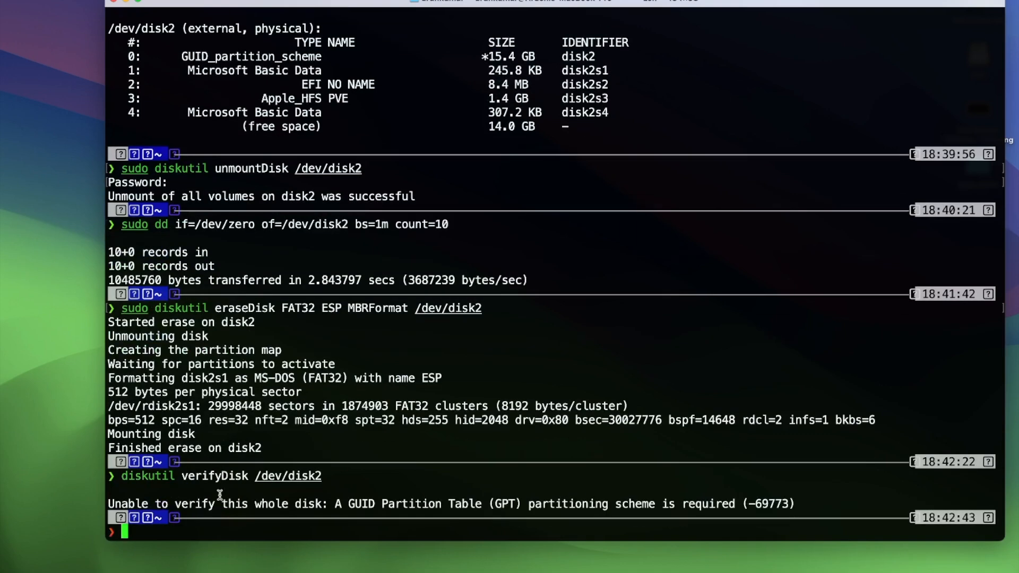
drag(220, 503, 790, 504)
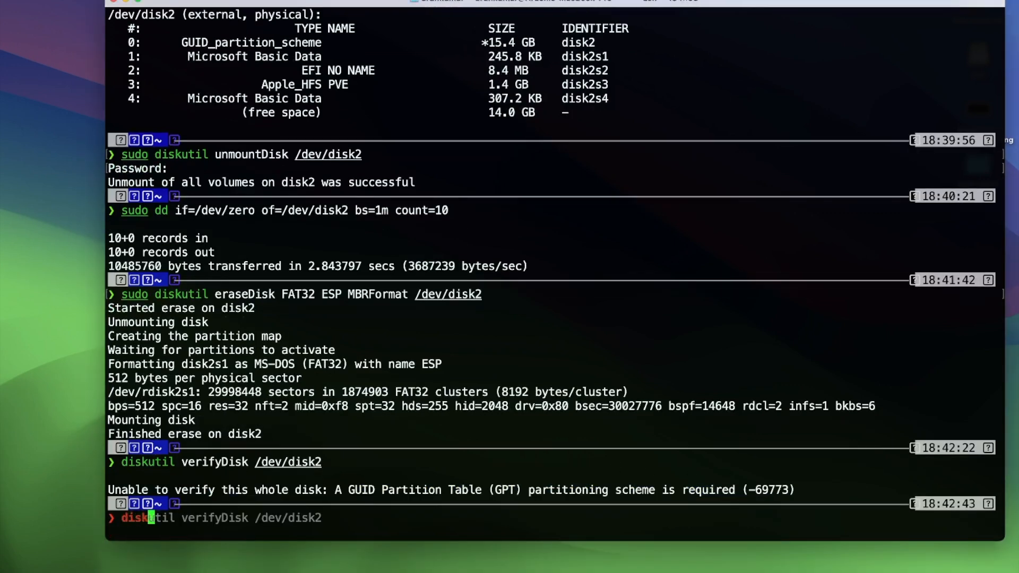
text(diskutil list)
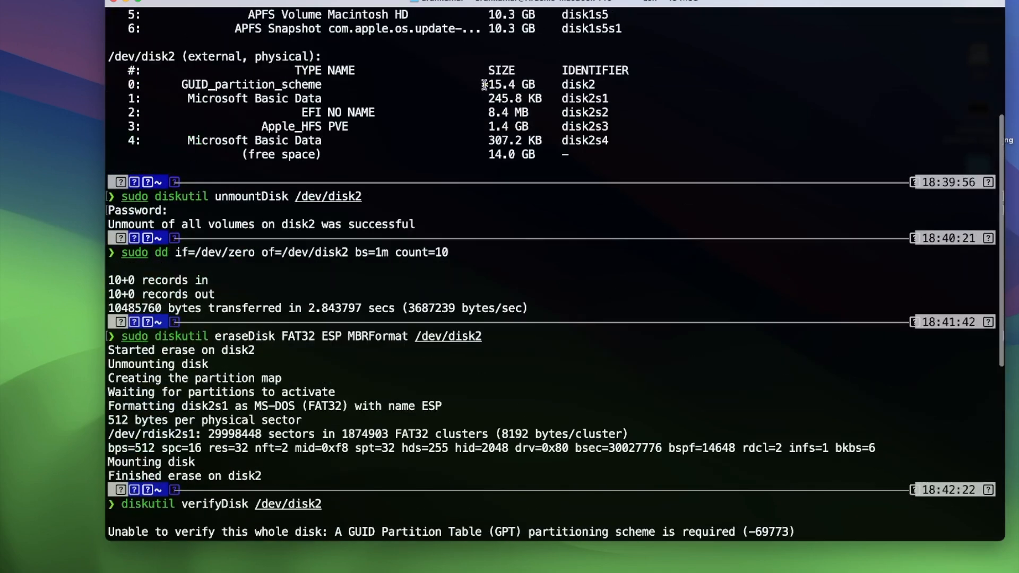
drag(482, 84, 562, 154)
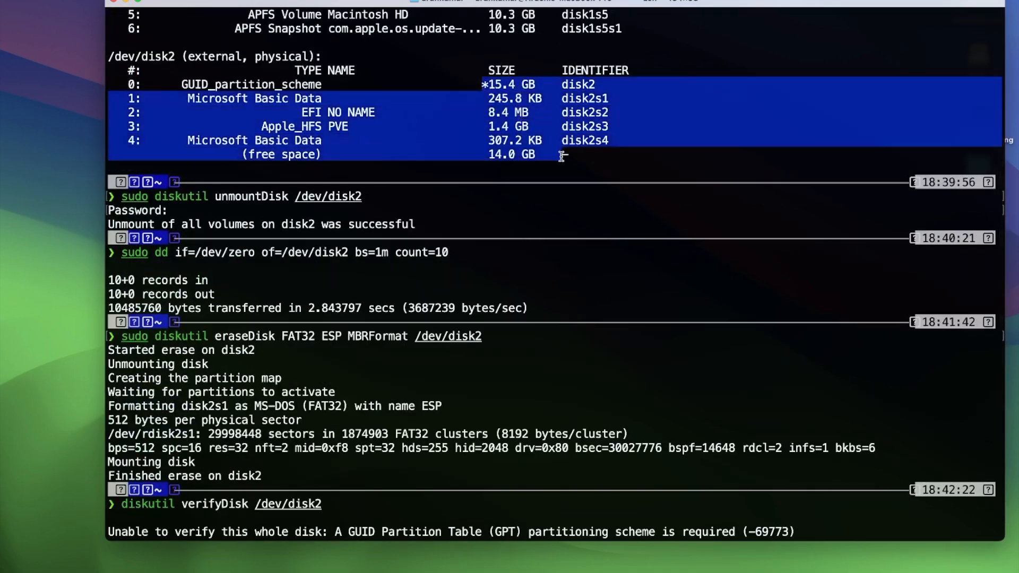
text(diskutil list)
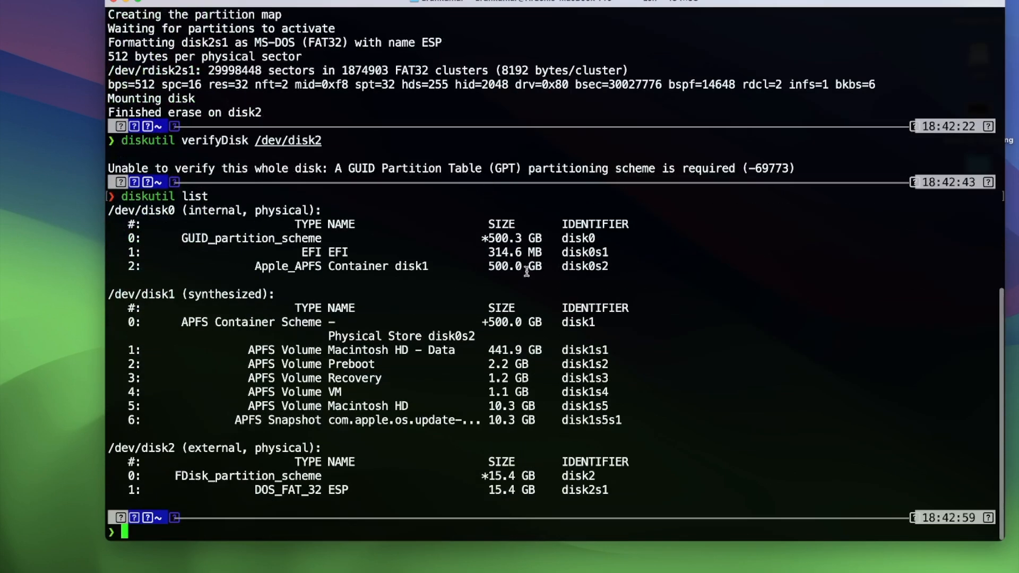
double_click(500, 476)
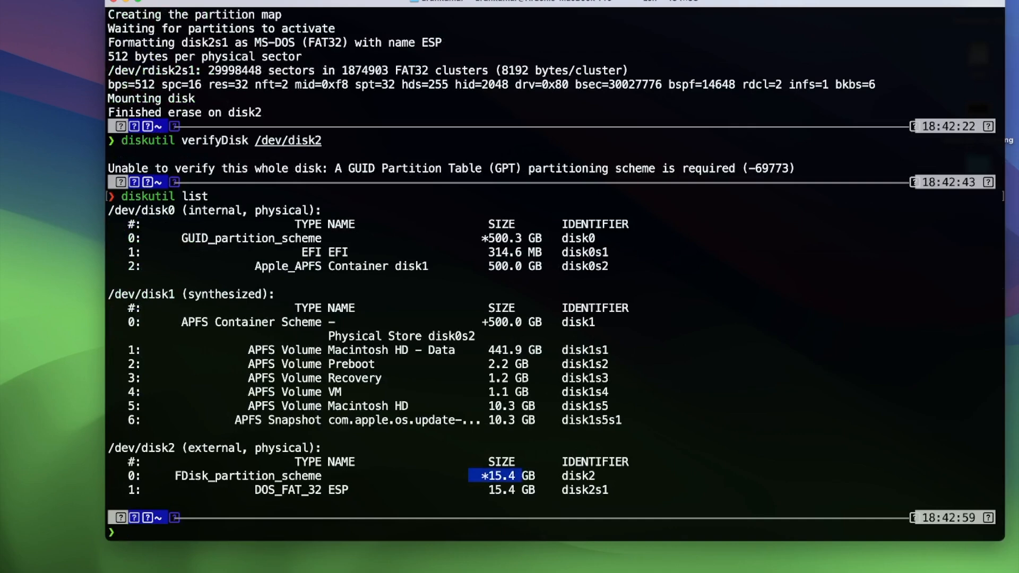
From Downloads, dd proxmox-ve_8.2-2.iso to /dev/disk2 with bs=2m; it fails 'Resource busy'
text(cd /Users/arunkumar/Downloads)
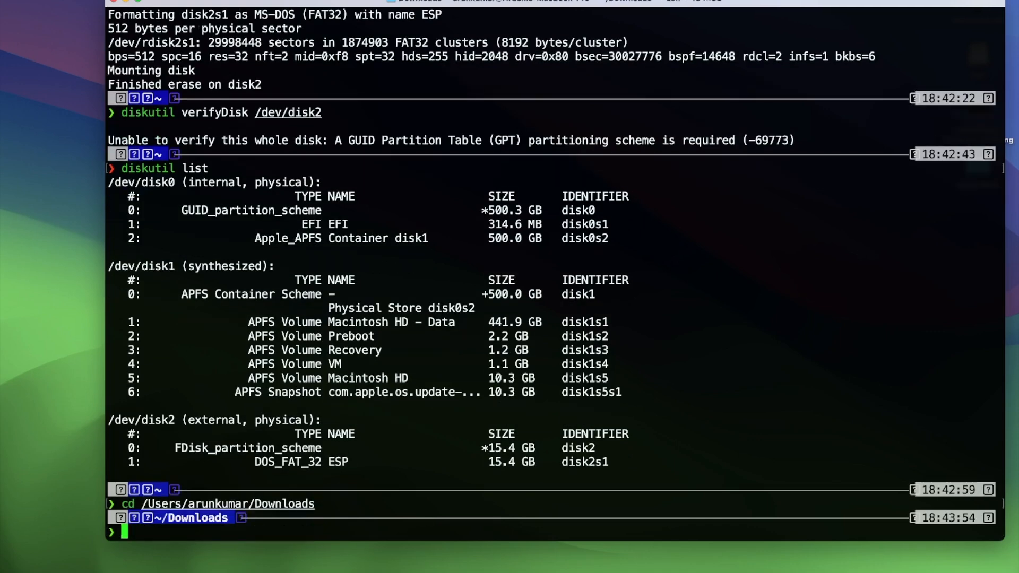
text(sudo dd if=/dev/zero of=/dev/disk2 bs=1m count=10)
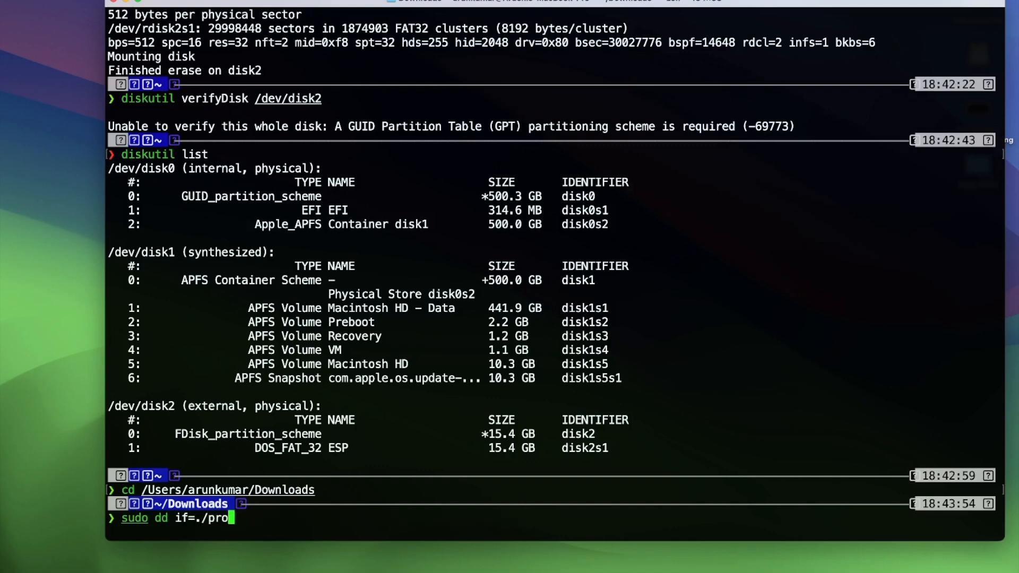
text(x)
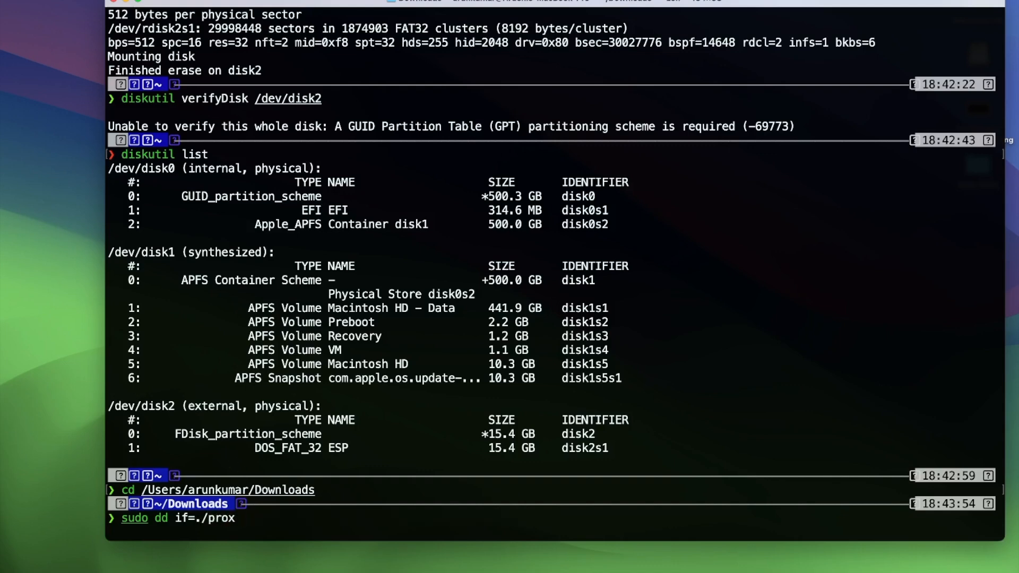
text(mox)
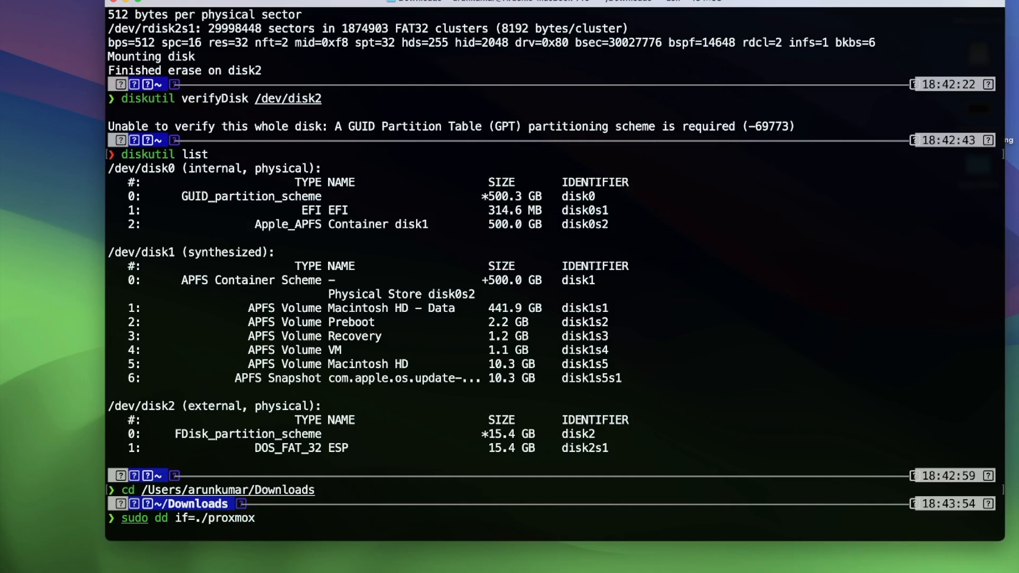
text(-ve_8.2-2.iso of)
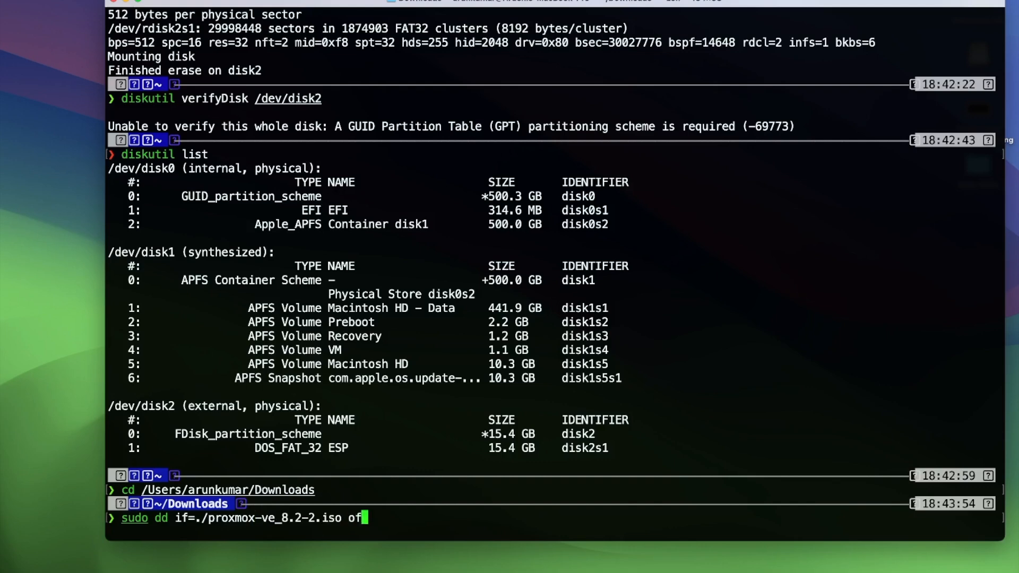
text(=)
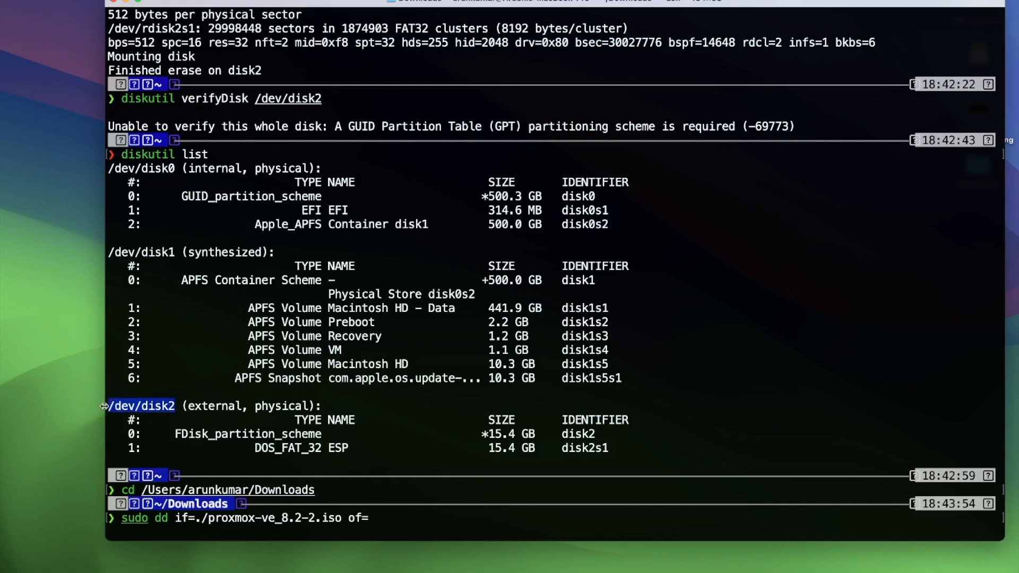
text(/dev/disk2 bs)
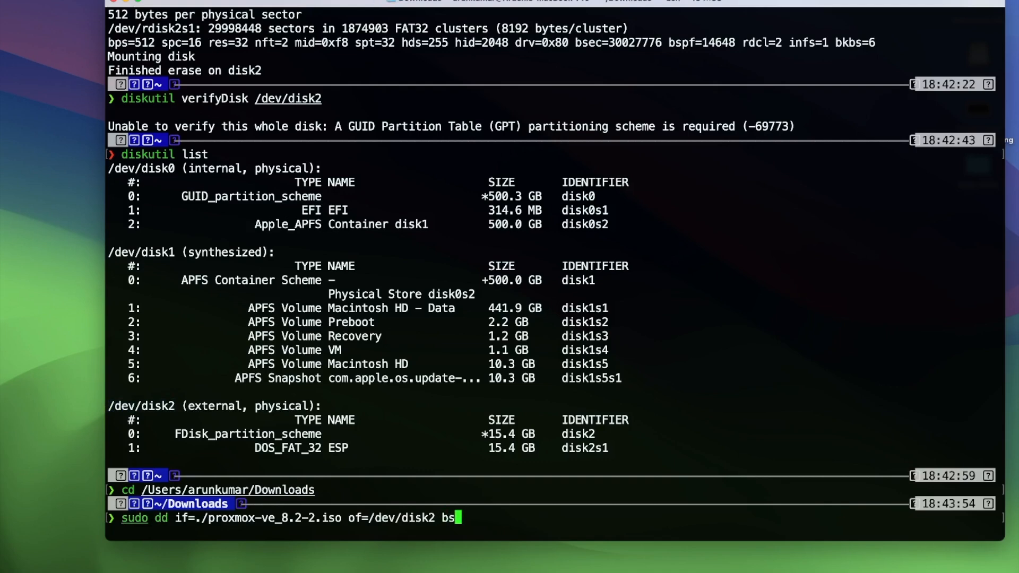
text(2m)
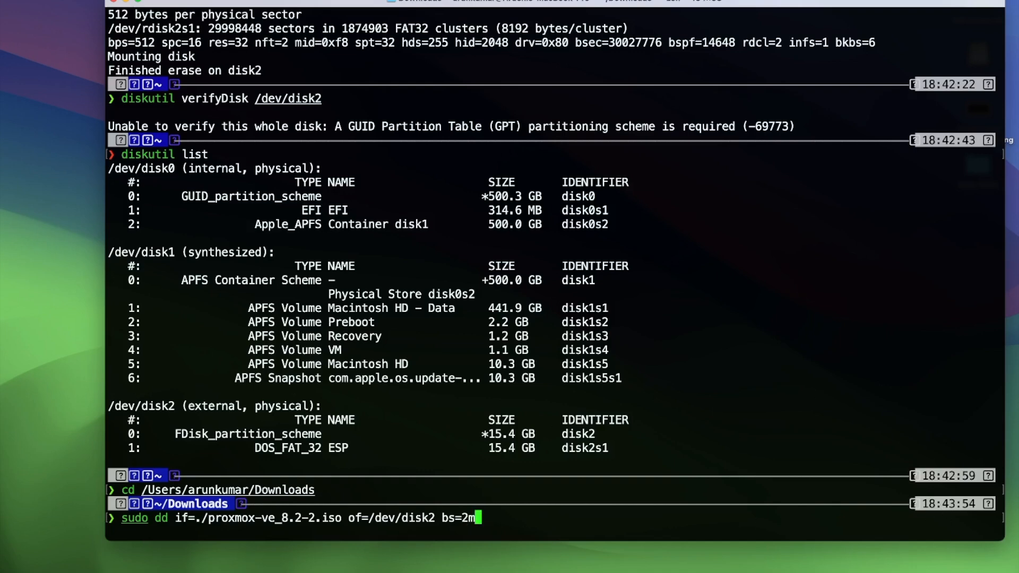
key(Return)
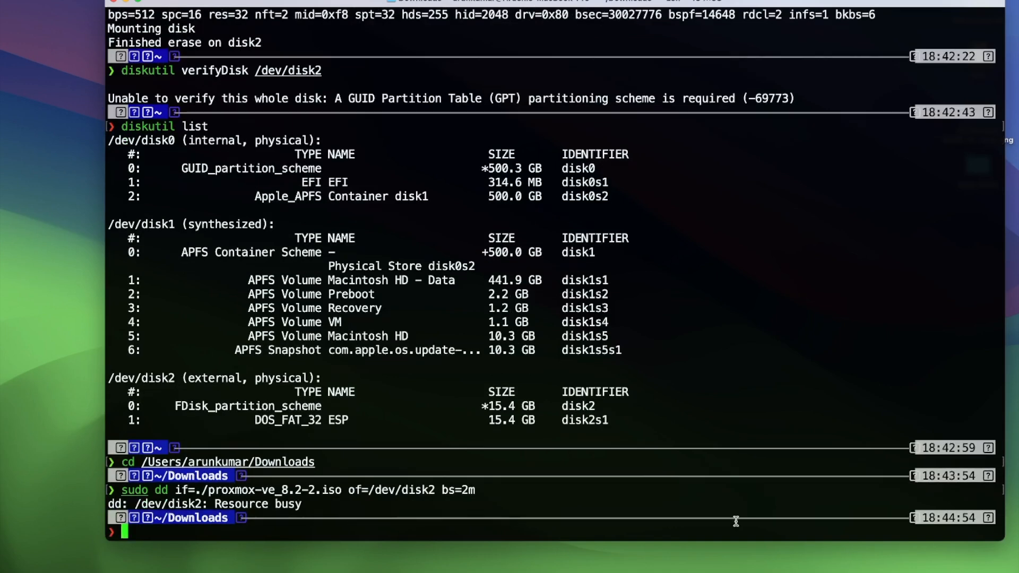
mouse_move(178, 379)
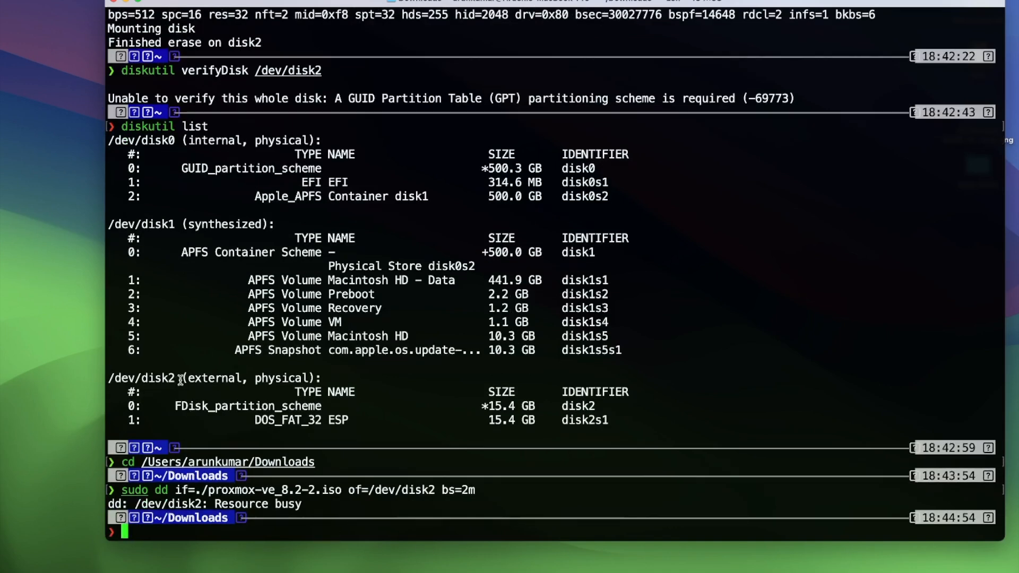
double_click(142, 378)
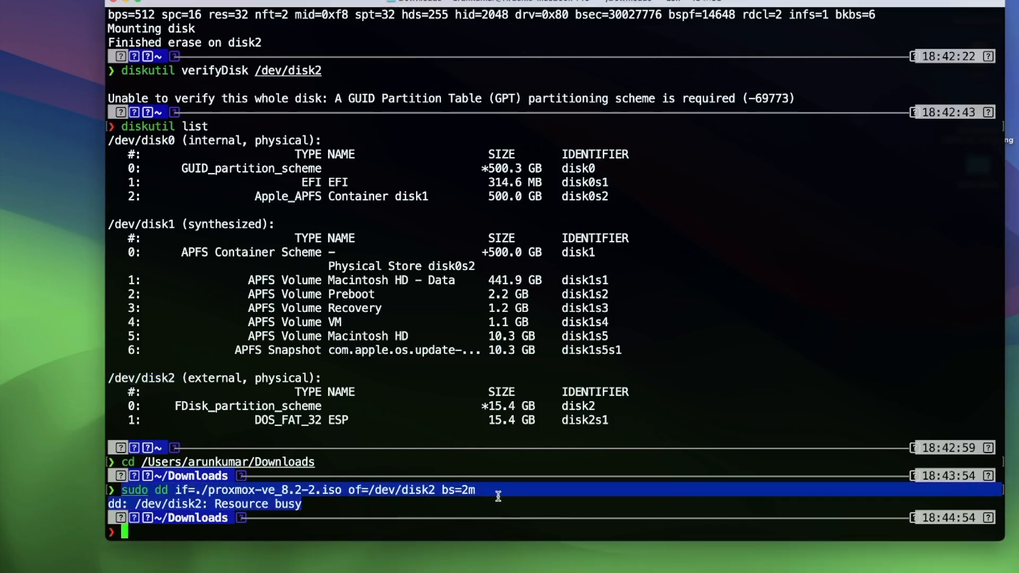
Unmount disk2's volumes and rerun the dd write of the Proxmox ISO
text(diskutil list)
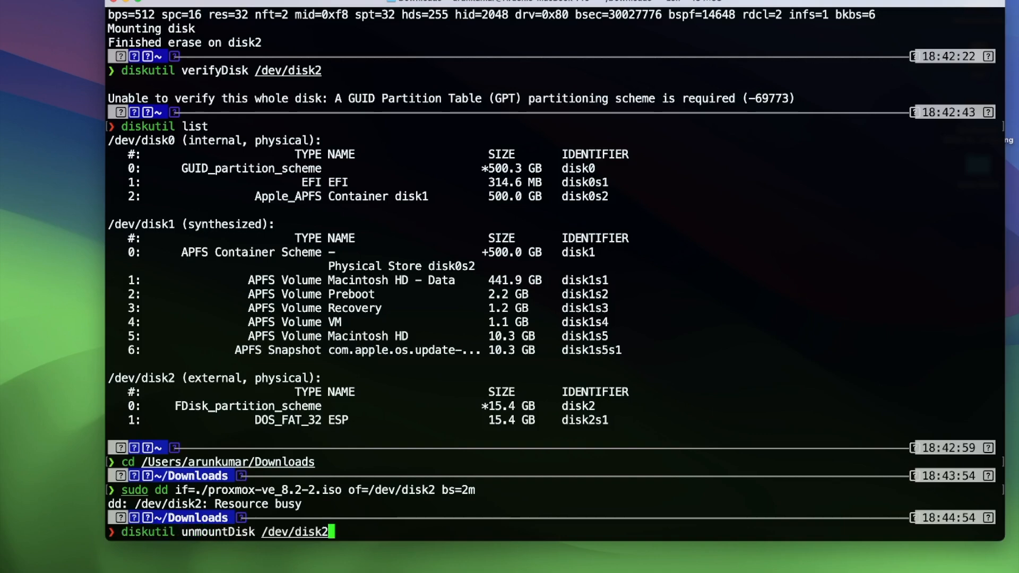
key(Return)
text(sudo dd if=./proxmox-ve_8.2-2.iso of=/dev/disk2 bs=2m)
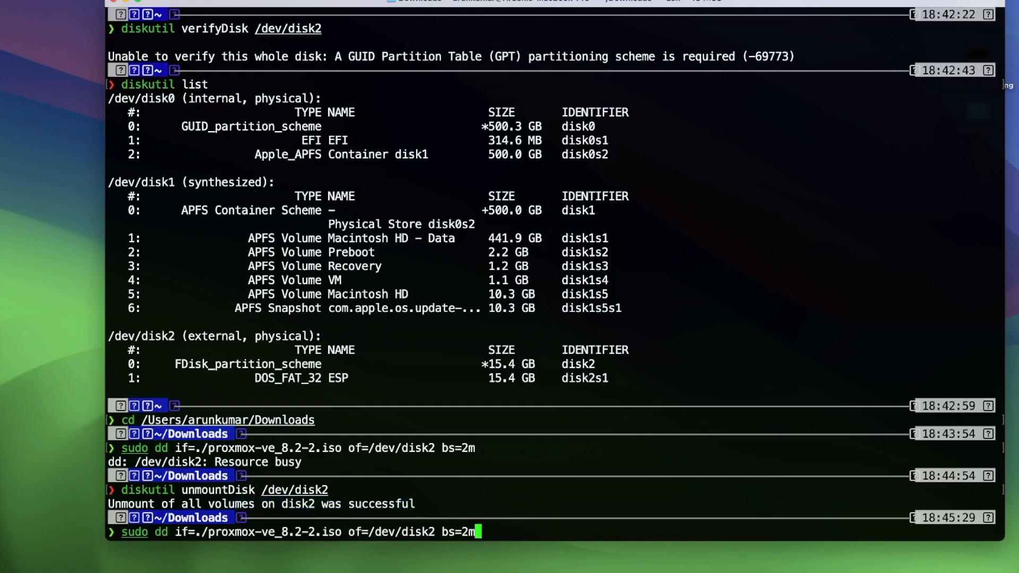
key(Return)
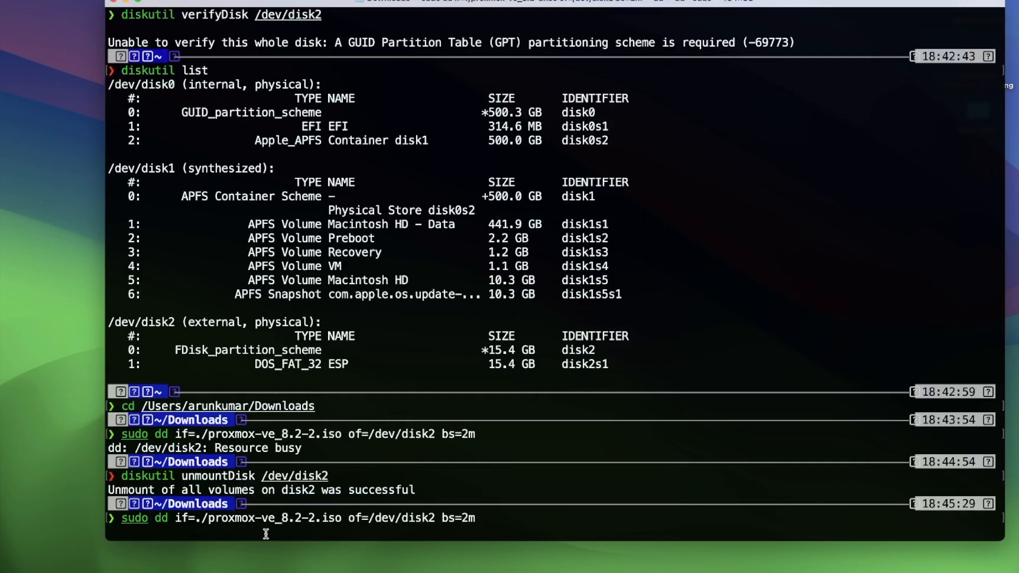
mouse_move(450, 527)
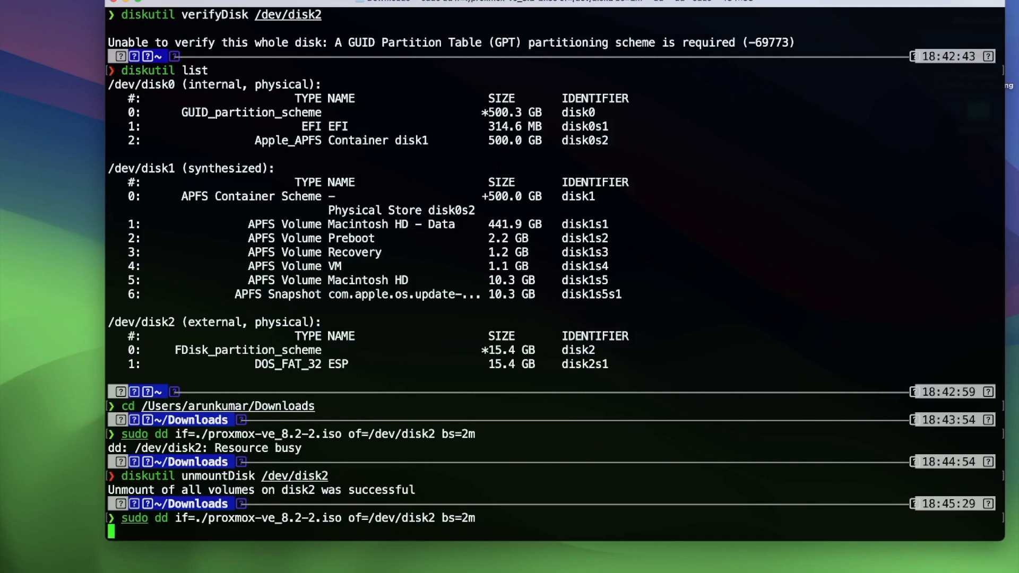
mouse_move(441, 528)
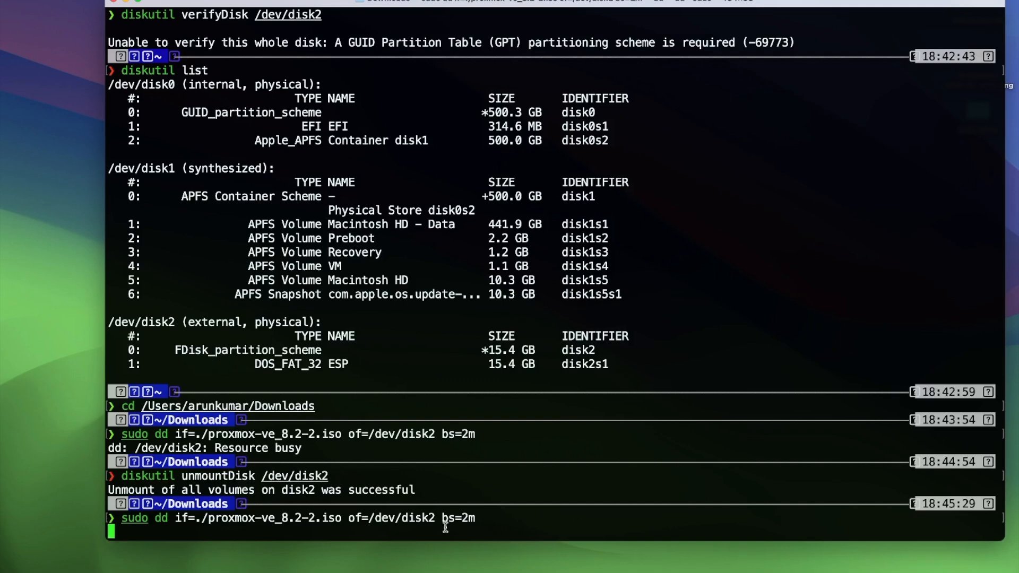